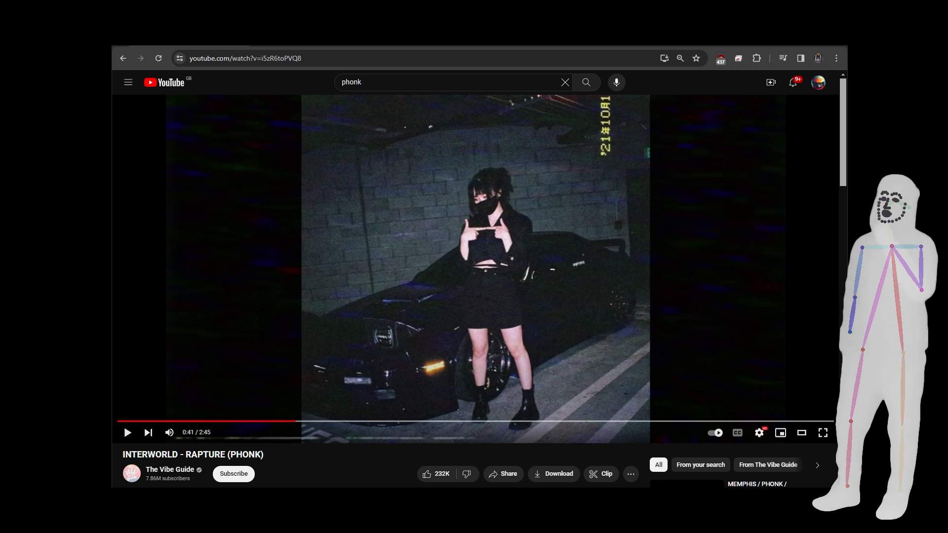
pyautogui.moveTo(718, 249)
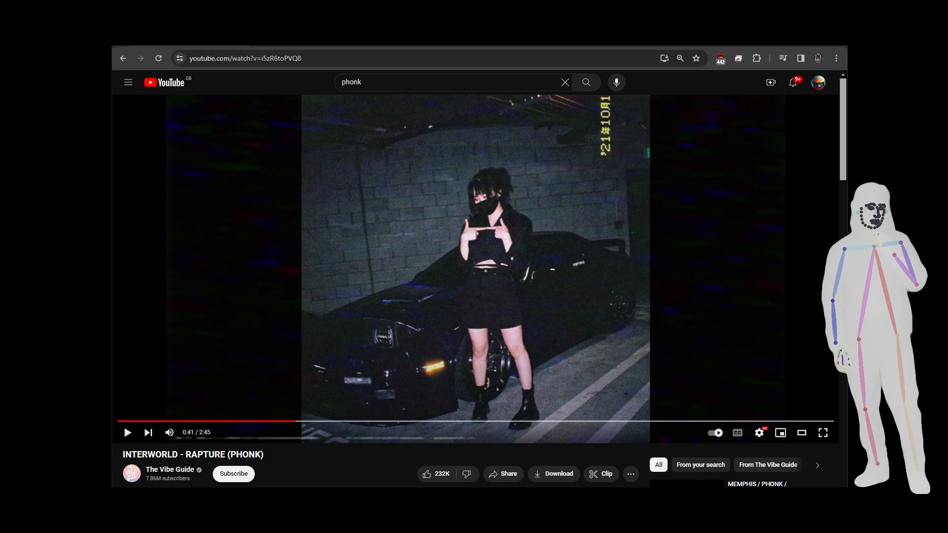
# Step: Start a new mashup on the rave.dj site
pyautogui.click(244, 58)
pyautogui.write('rave.dj')
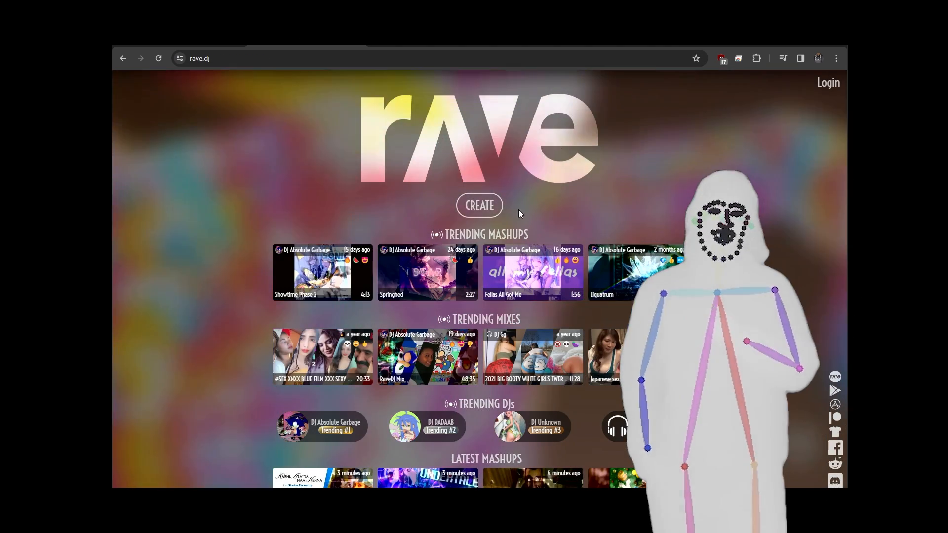
pyautogui.click(480, 205)
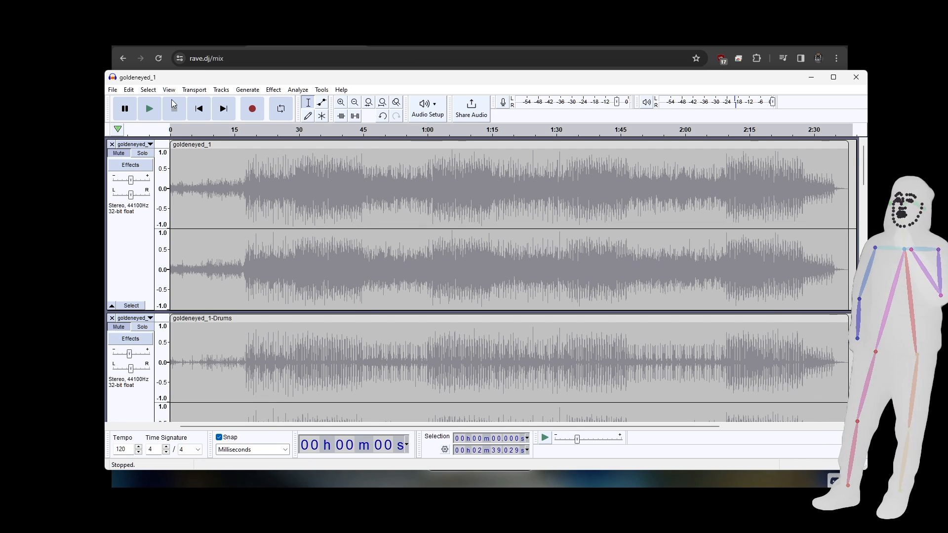
# Step: Check the Effect menu, then play the goldeneyed_1 mix from partway along the ruler
pyautogui.click(272, 89)
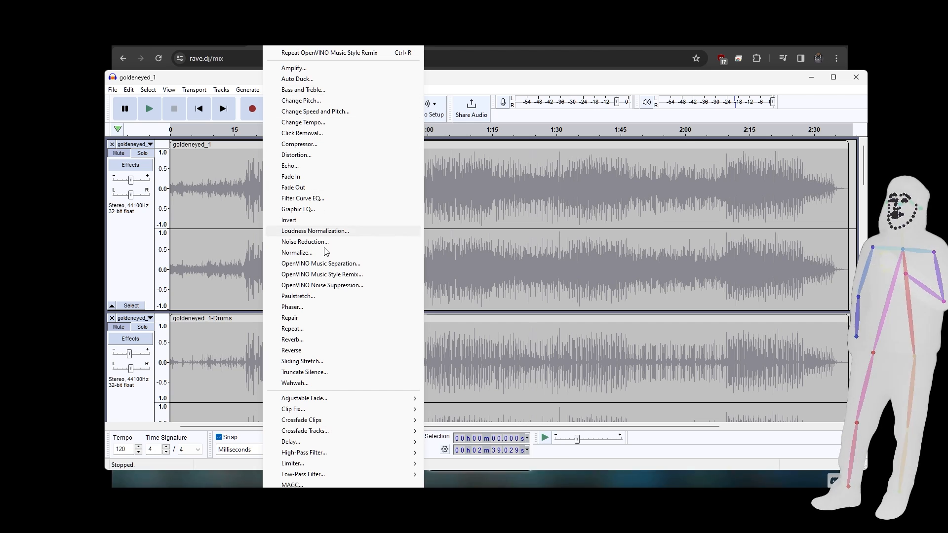
pyautogui.moveTo(344, 274)
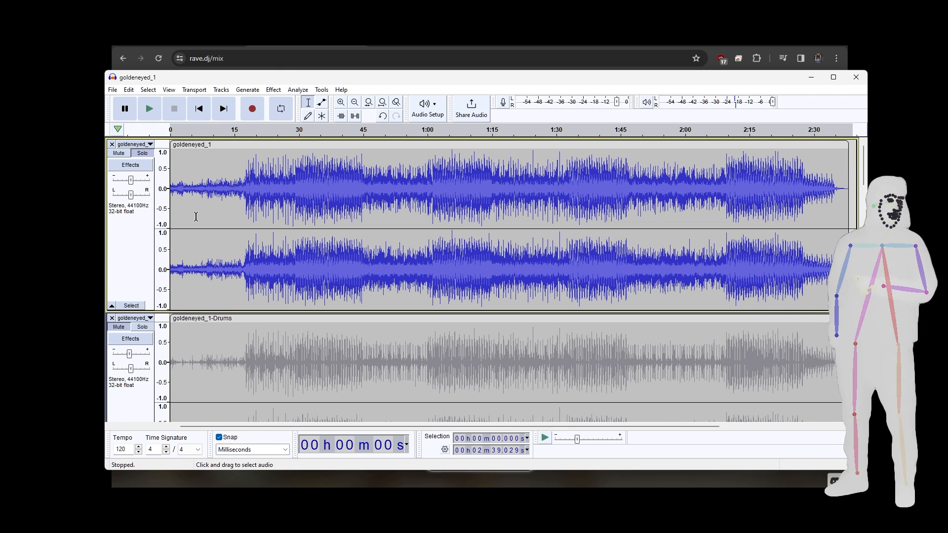
pyautogui.moveTo(383, 137)
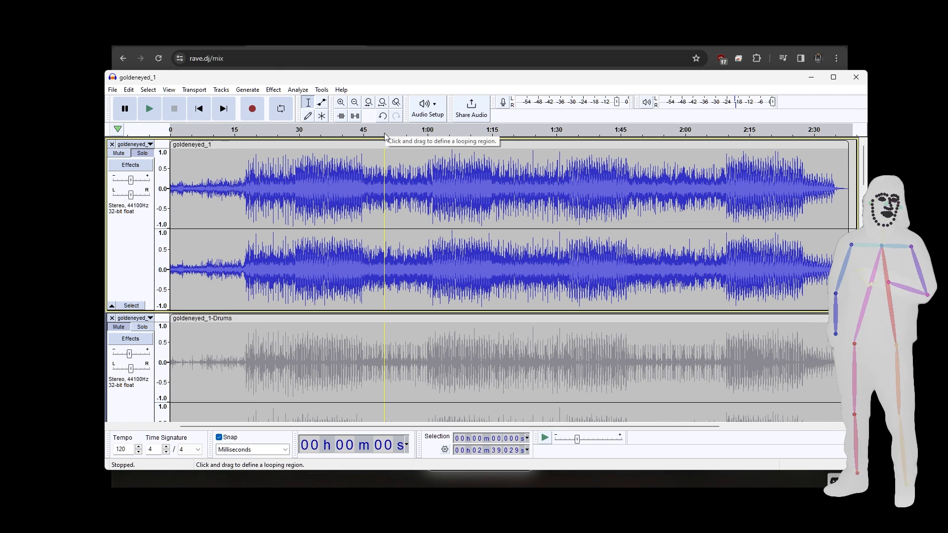
pyautogui.click(149, 108)
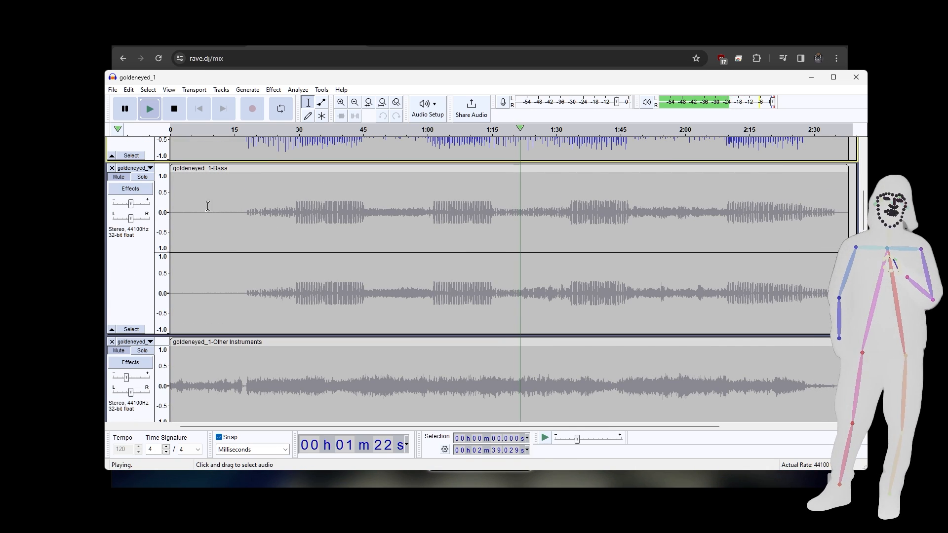
# Step: Solo the Vocals stem during playback and scroll down to the hard house remixed track
pyautogui.click(142, 175)
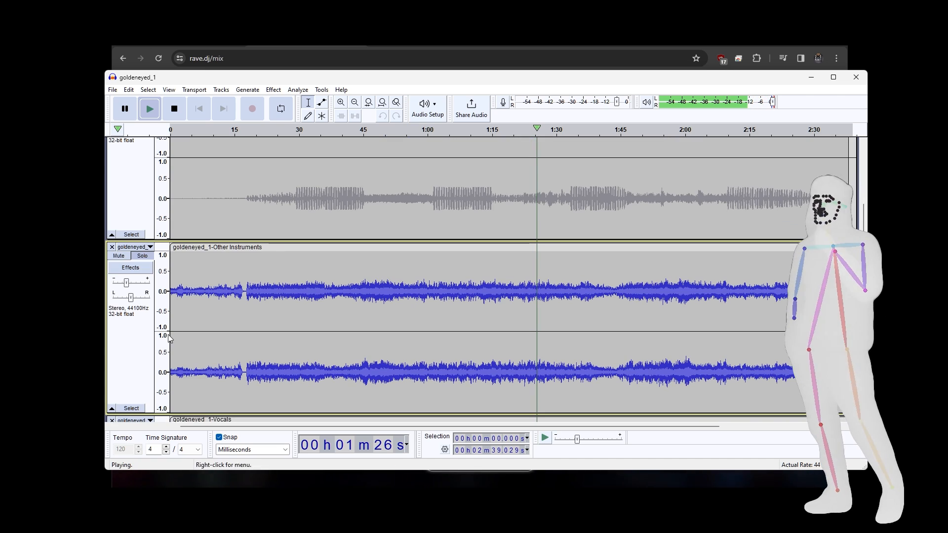
pyautogui.moveTo(400, 295)
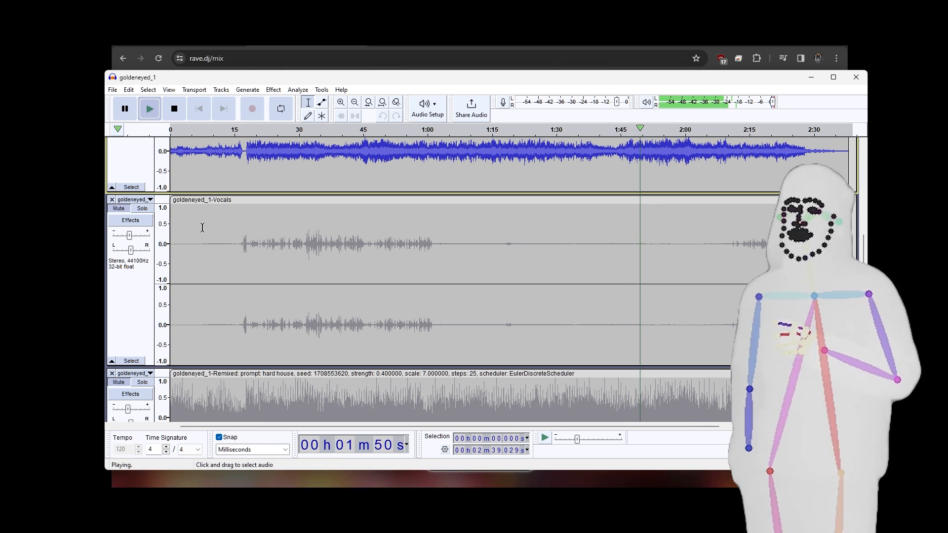
pyautogui.click(142, 208)
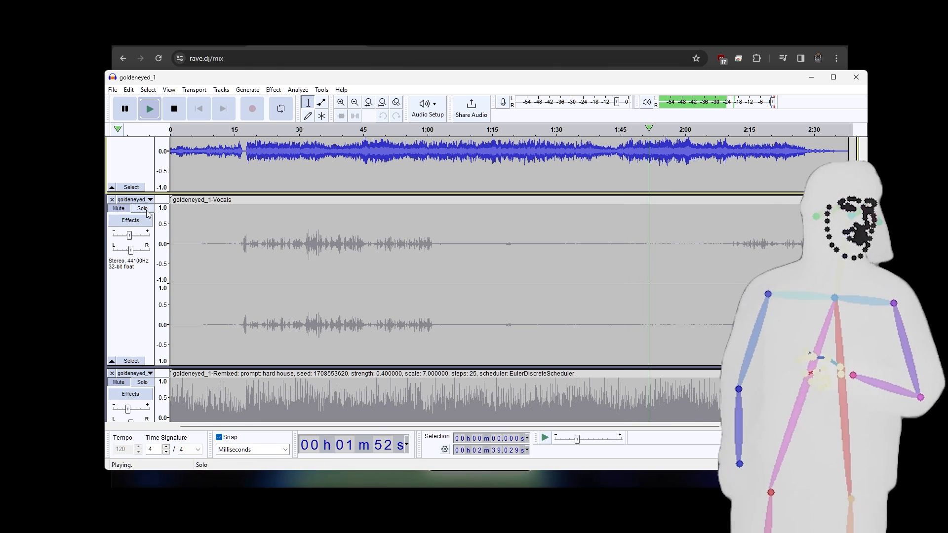
pyautogui.scroll(-3)
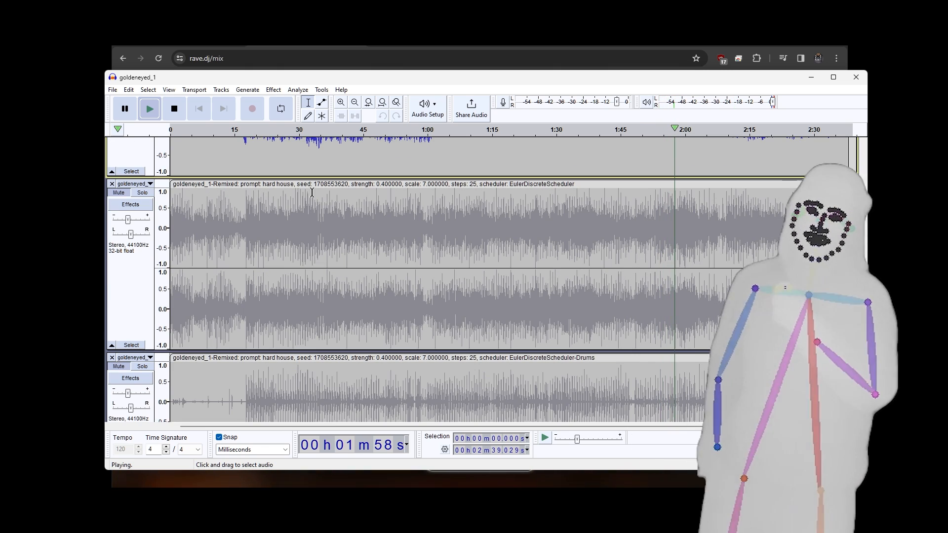
# Step: Play the hard house remixed track and go to the folder of exported tracks
pyautogui.click(142, 193)
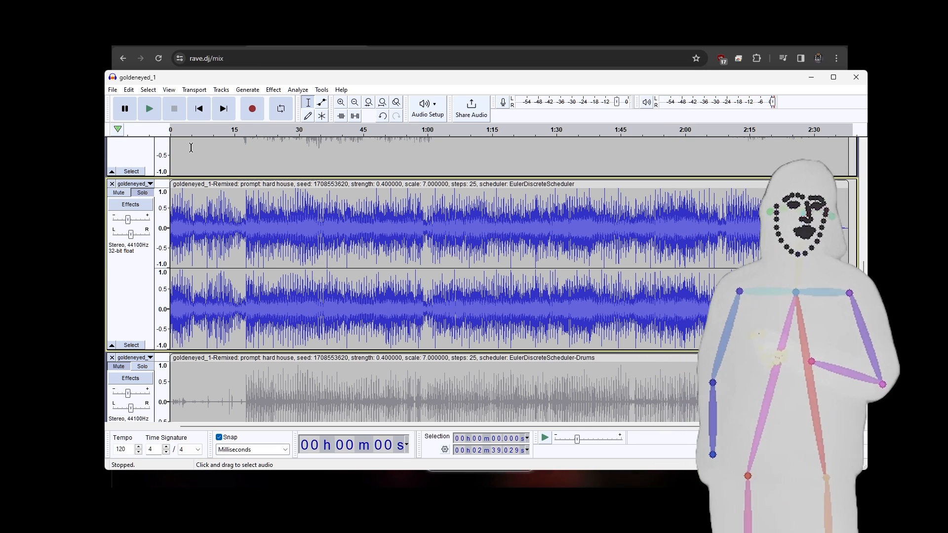
pyautogui.click(149, 109)
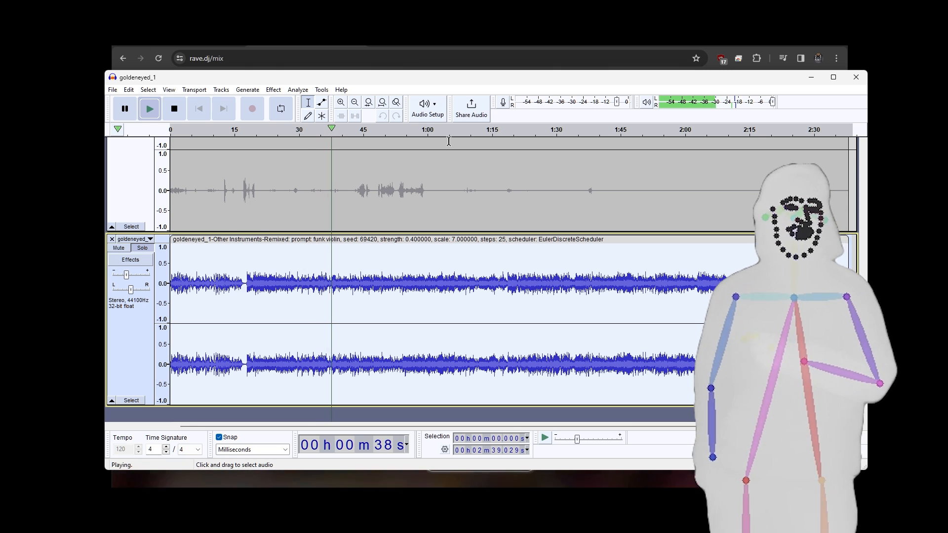
pyautogui.click(174, 109)
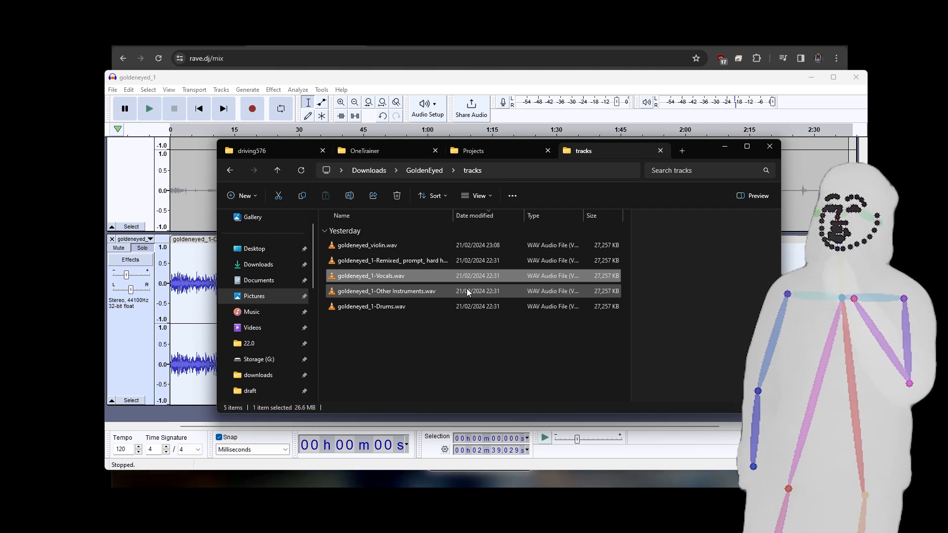
# Step: Review the Other Instruments, Drums and violin stem WAV files in the tracks folder
pyautogui.click(386, 290)
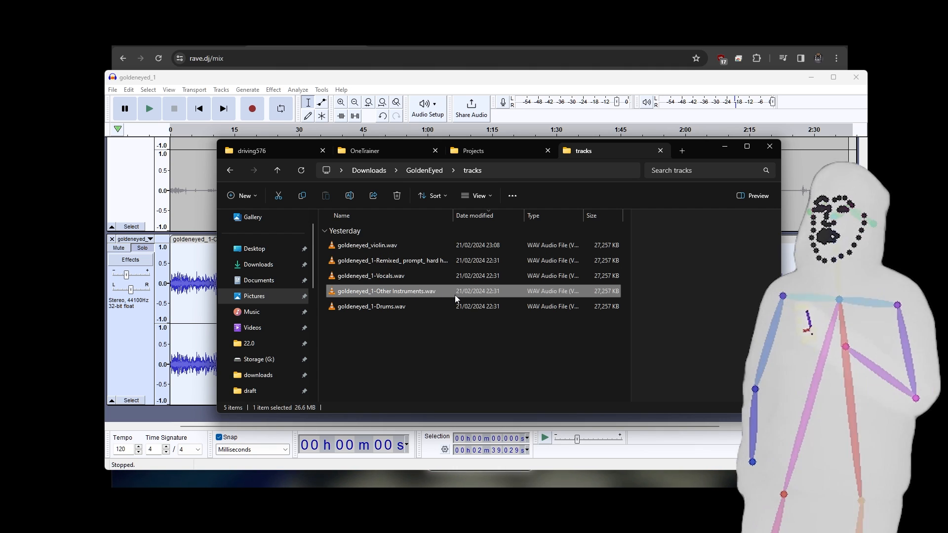
pyautogui.click(371, 306)
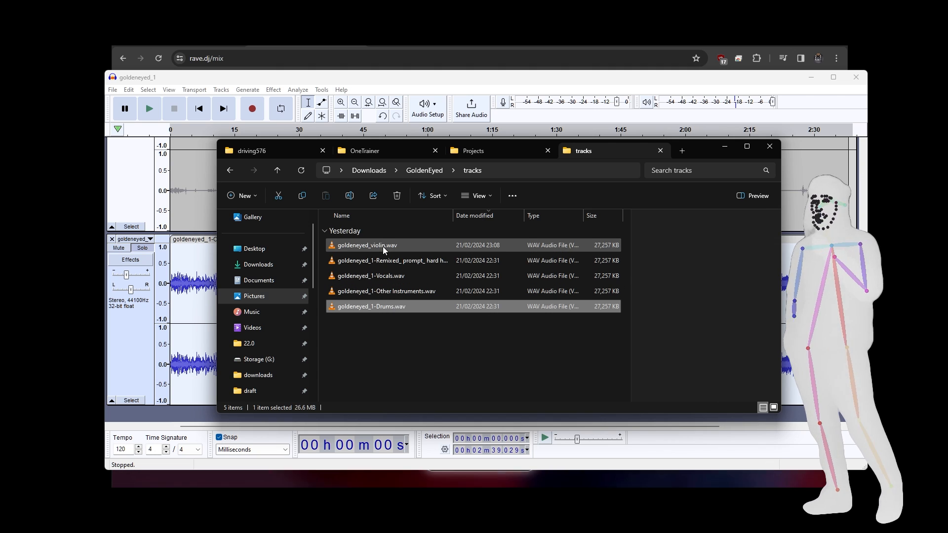
pyautogui.click(371, 306)
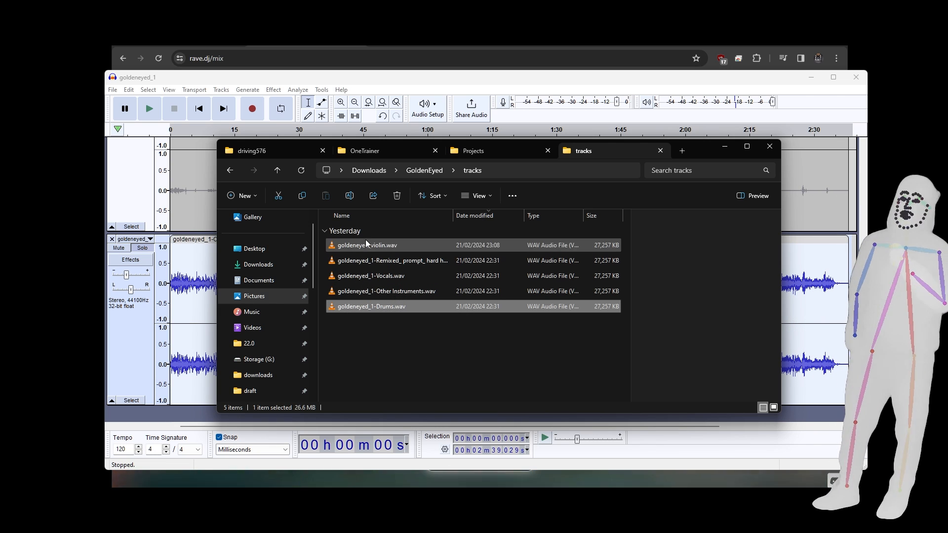
pyautogui.click(390, 260)
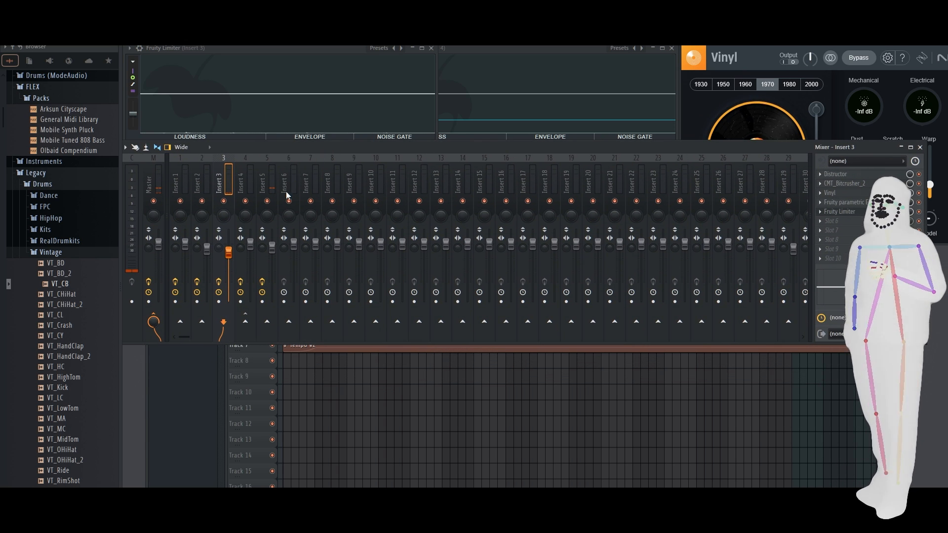
# Step: Bring the playlist arrangement of the five stems into view above the mixer
pyautogui.click(266, 186)
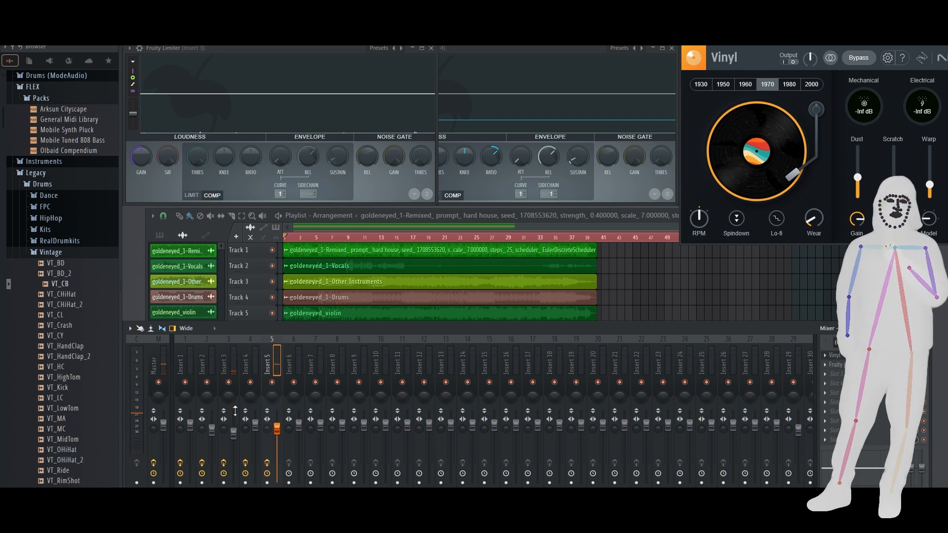
# Step: Check the stem routing on mixer Inserts 4, 3 and 5
pyautogui.click(249, 369)
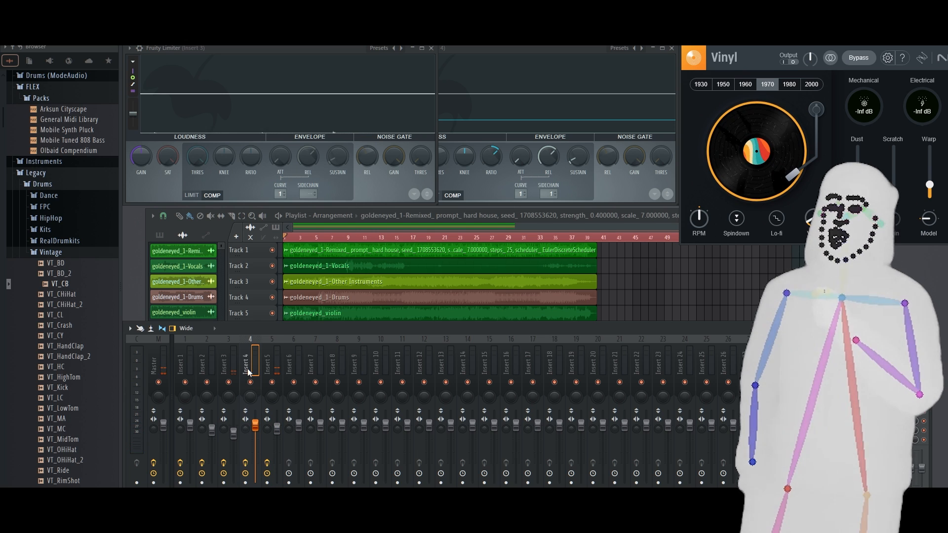
pyautogui.click(223, 362)
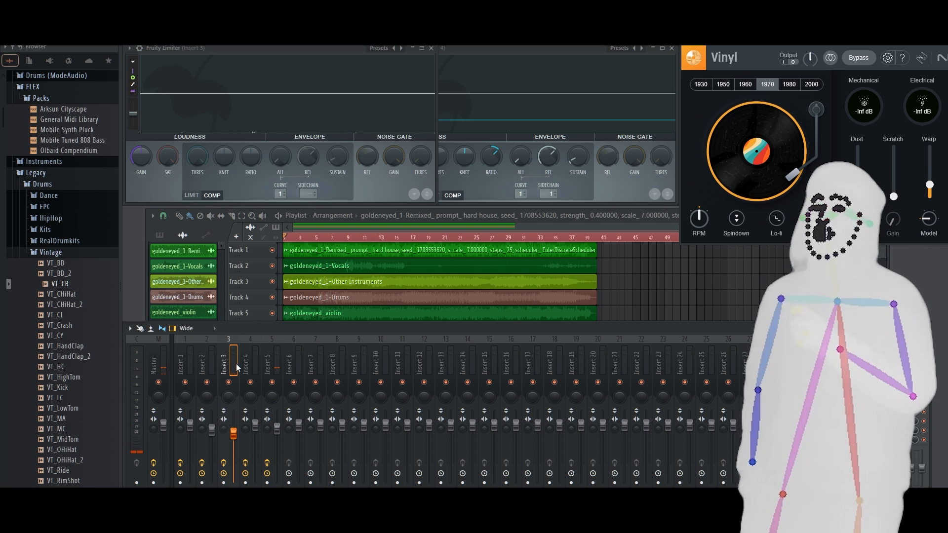
pyautogui.click(203, 362)
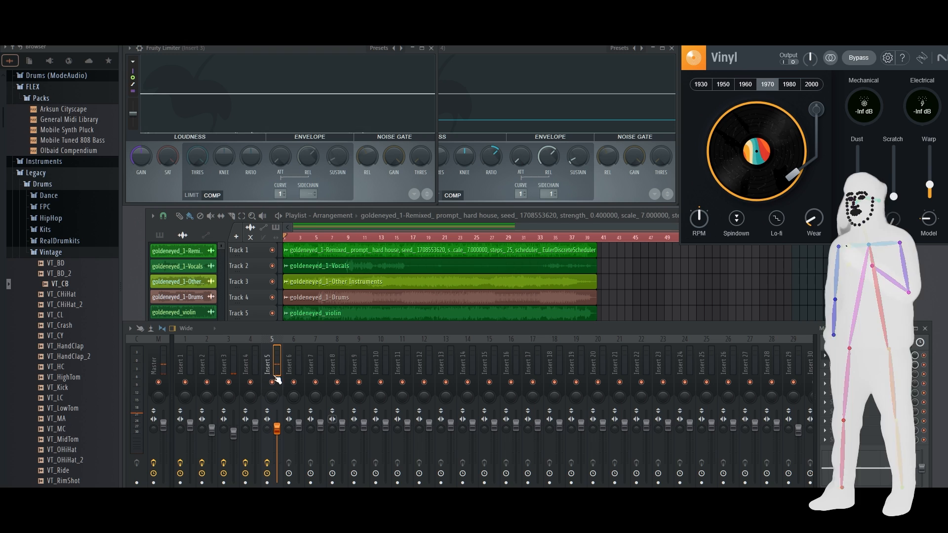
pyautogui.click(249, 365)
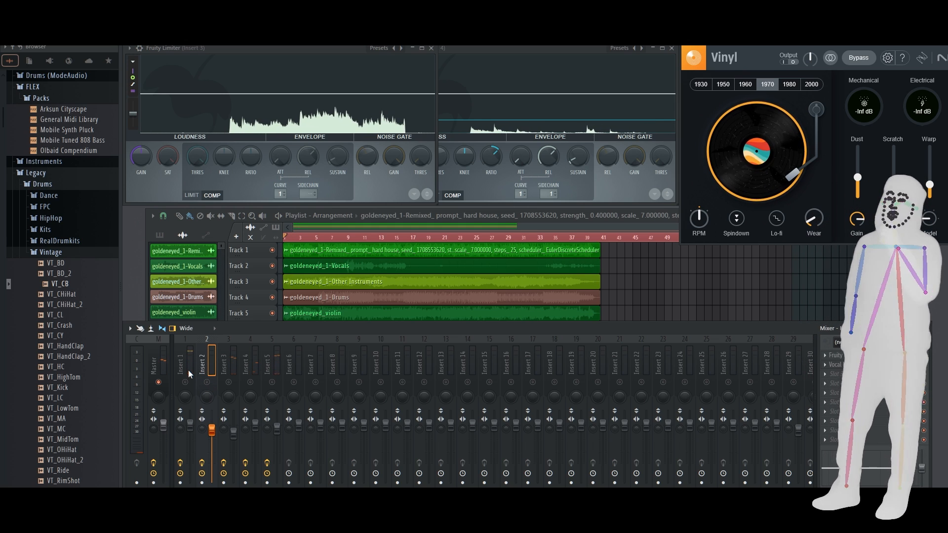
# Step: Monitor the playing mix on mixer Insert 1's Fruity Limiter
pyautogui.click(184, 365)
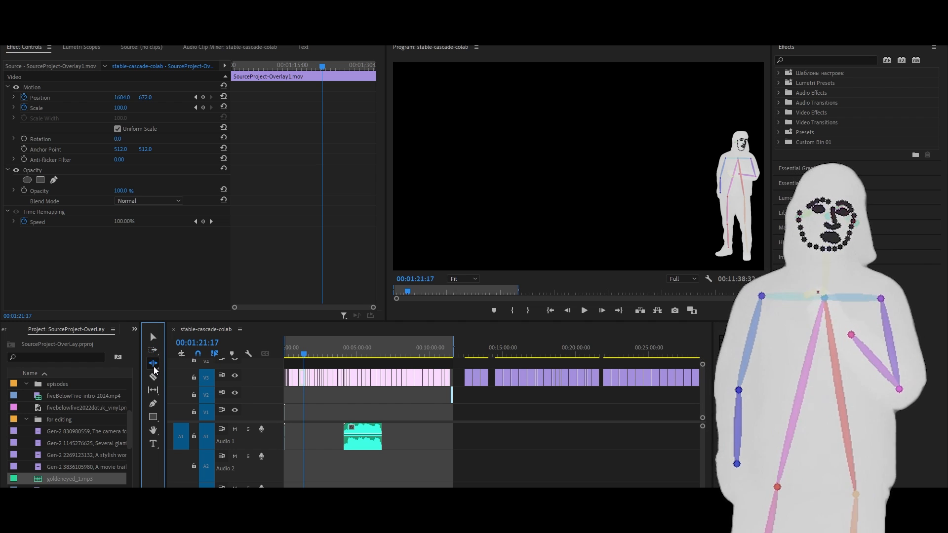
# Step: Switch from the Ripple Edit tool to the Remix Tool for the goldeneyed_1 clip
pyautogui.click(153, 363)
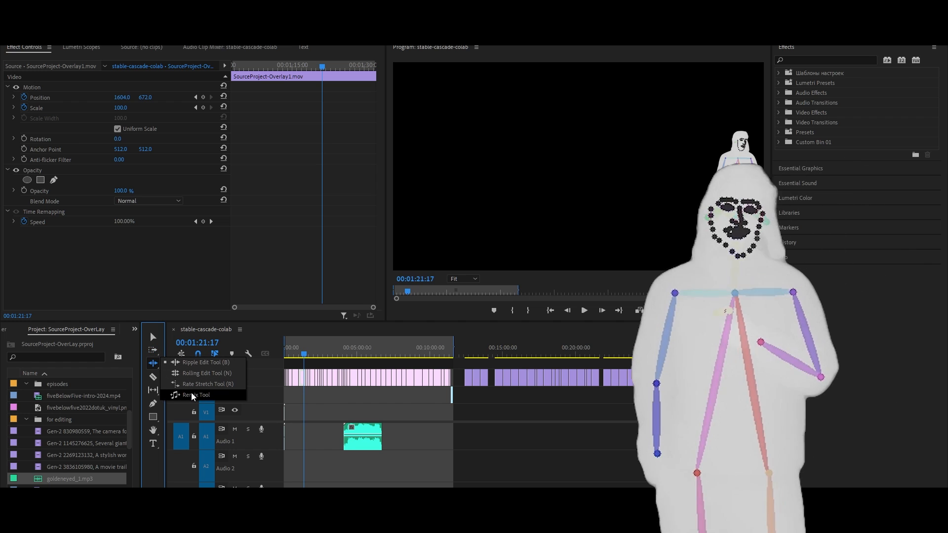
pyautogui.click(196, 395)
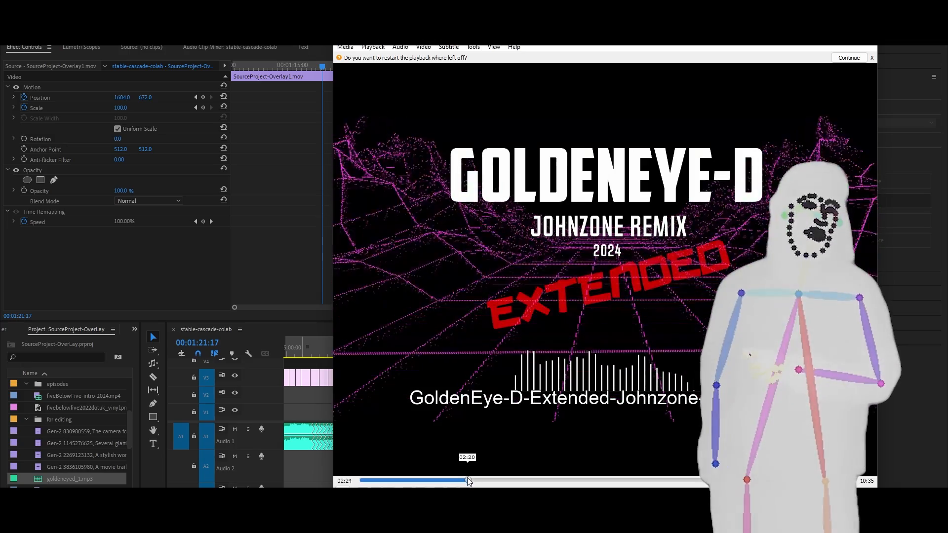
# Step: Seek back in the GoldenEye-D remix video, dismiss the resume prompt and close VLC
pyautogui.moveTo(468, 480); pyautogui.dragTo(389, 480)
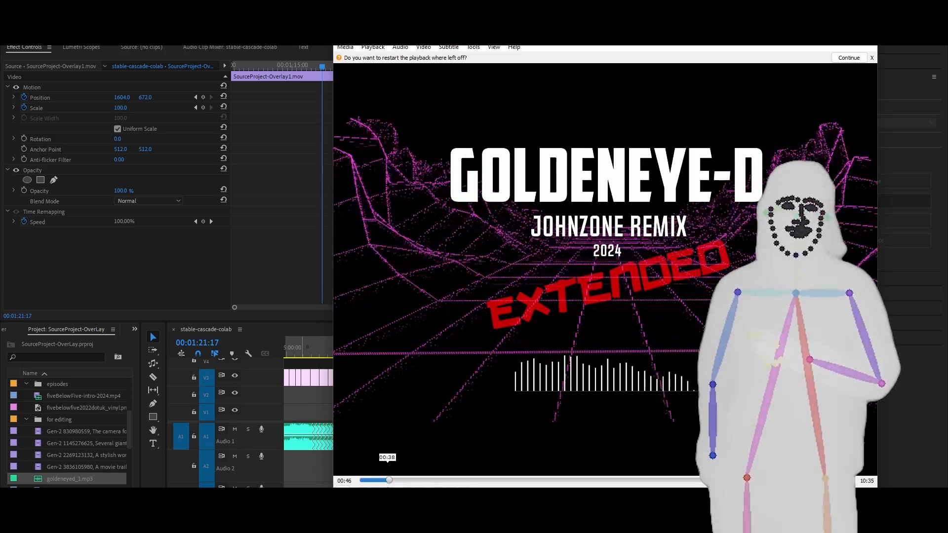
pyautogui.click(849, 57)
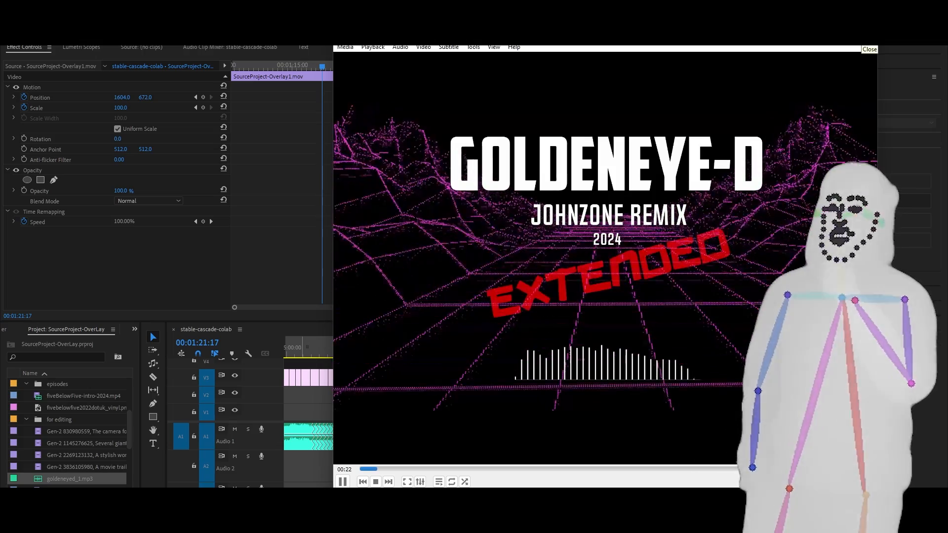
pyautogui.click(868, 50)
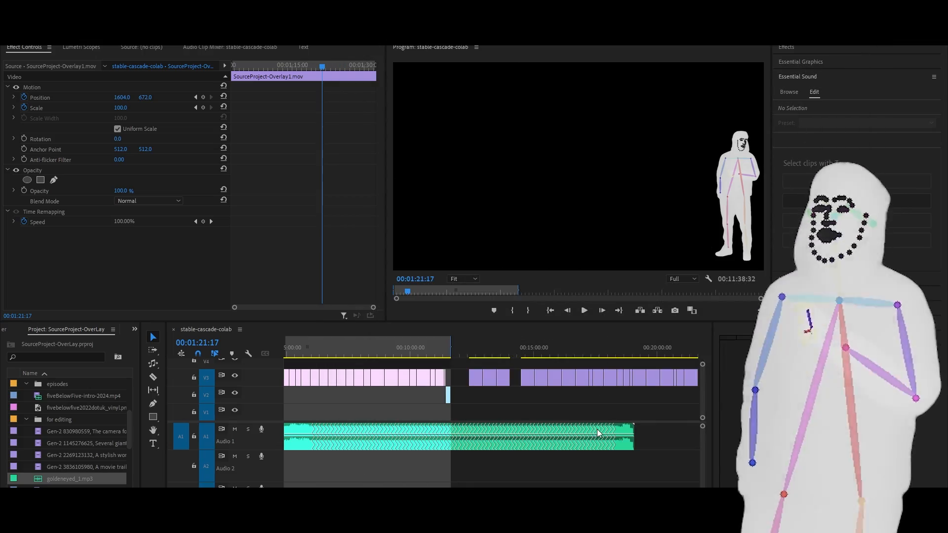